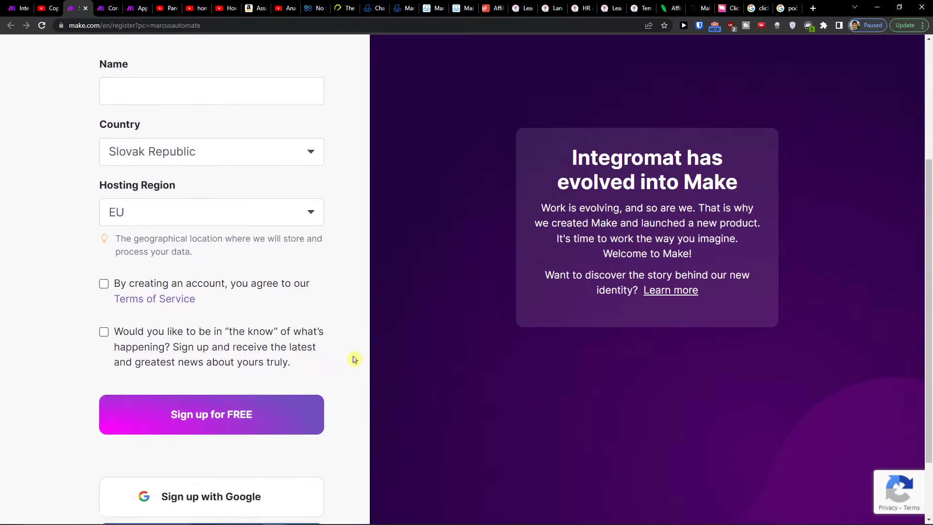
- Scroll the integrations app grid down until the ManyChat icon comes into view
scroll(down, 3)
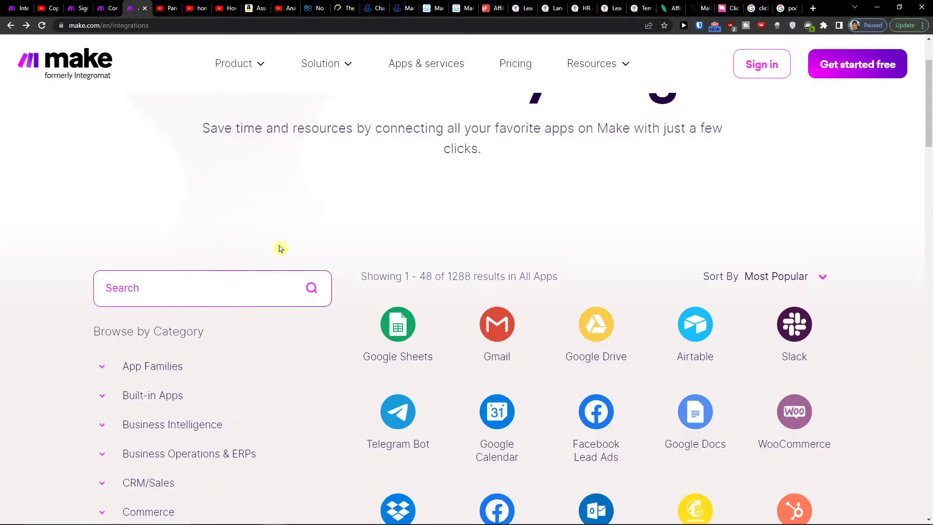
scroll(down, 3)
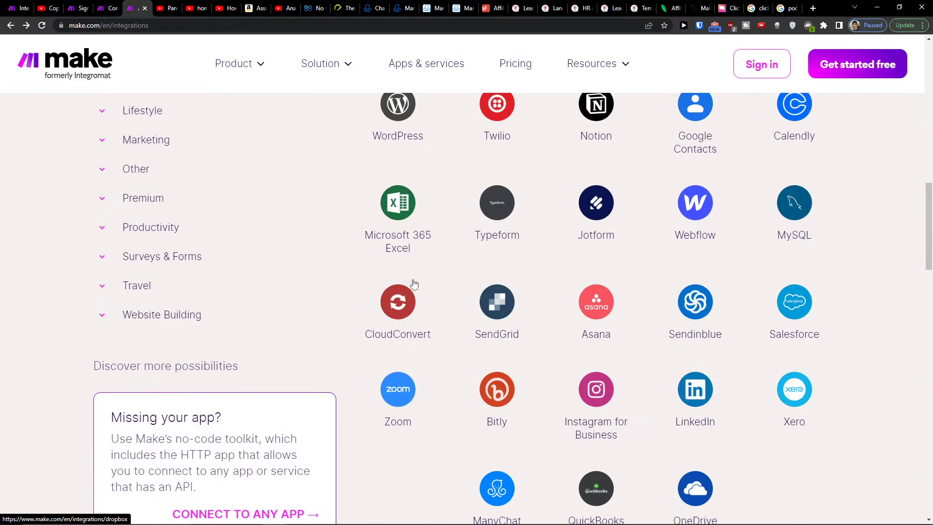
scroll(down, 3)
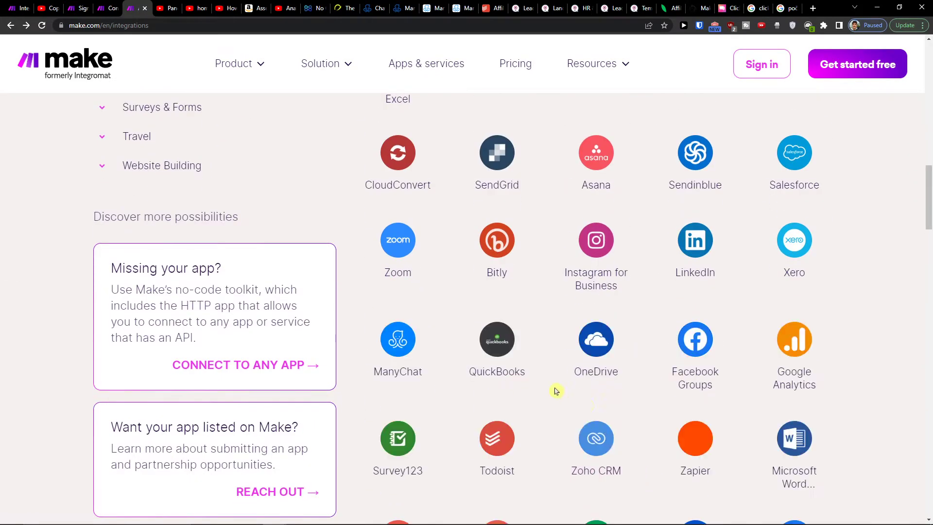
- Enter the ManyChat–HubSpot CRM scenario, back out and discard changes to reach All scenarios
click(162, 165)
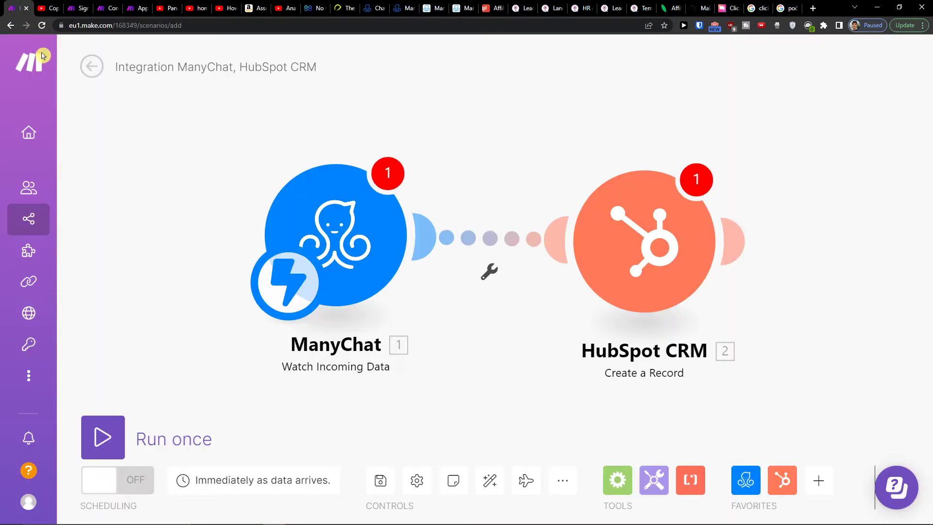
click(91, 66)
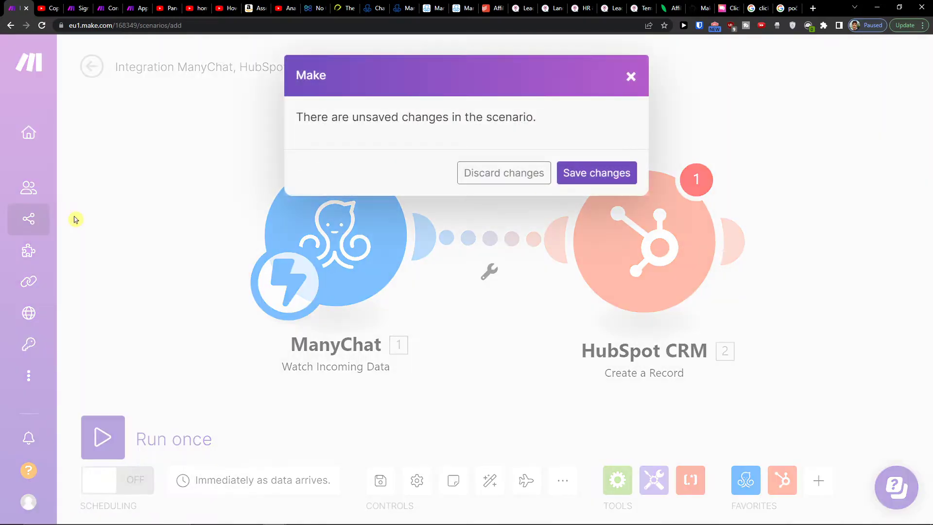
click(503, 173)
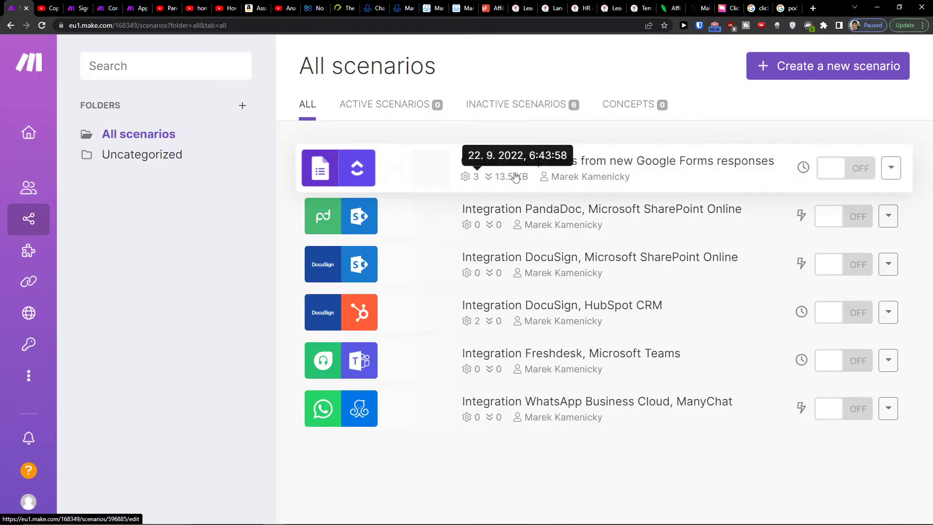
- Create a new scenario and pick ManyChat as its first module's app via the "ma" search
click(828, 65)
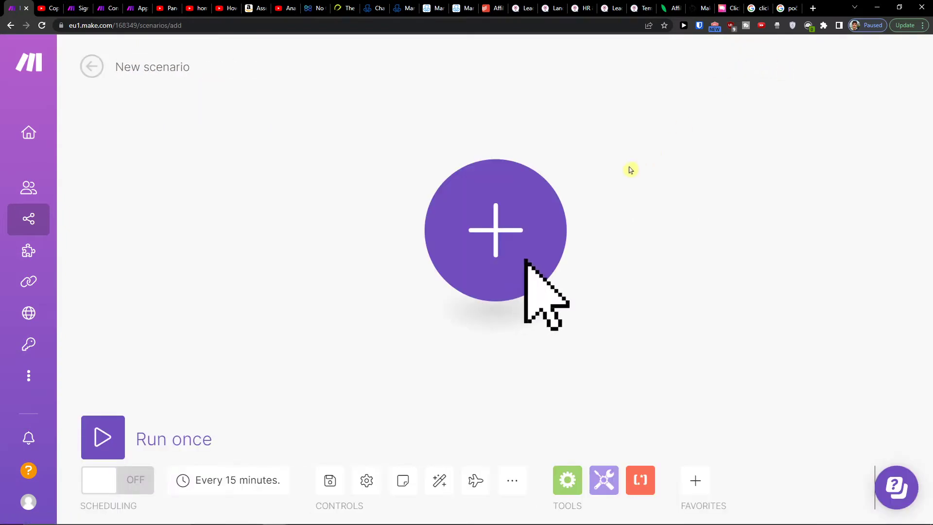
click(495, 231)
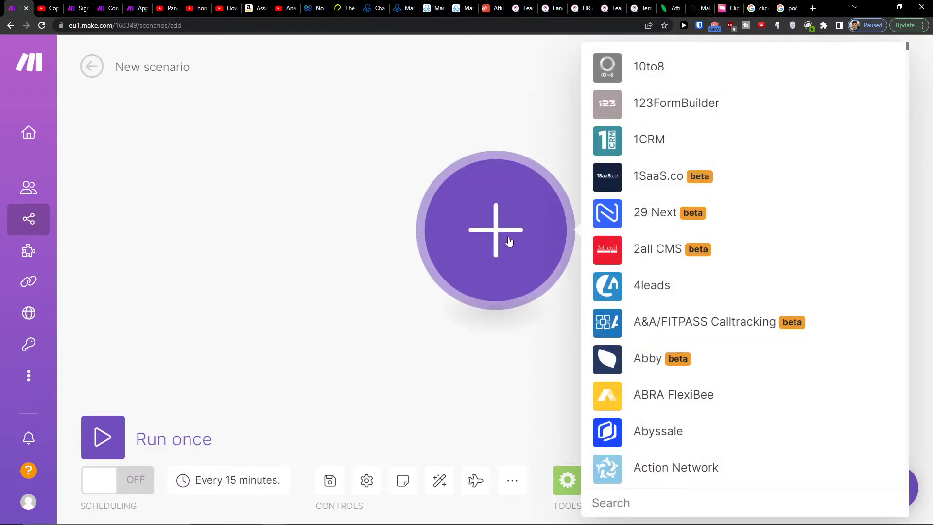
text(ma)
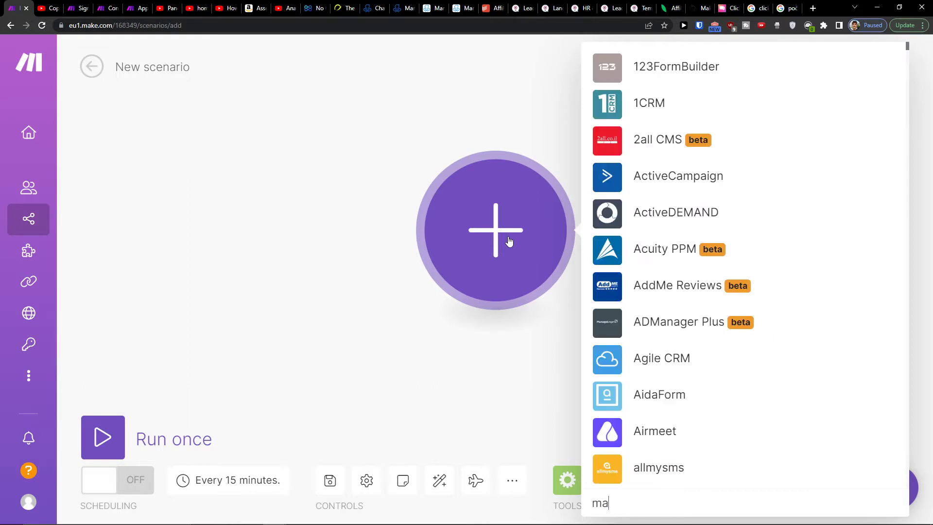
scroll(down, 3)
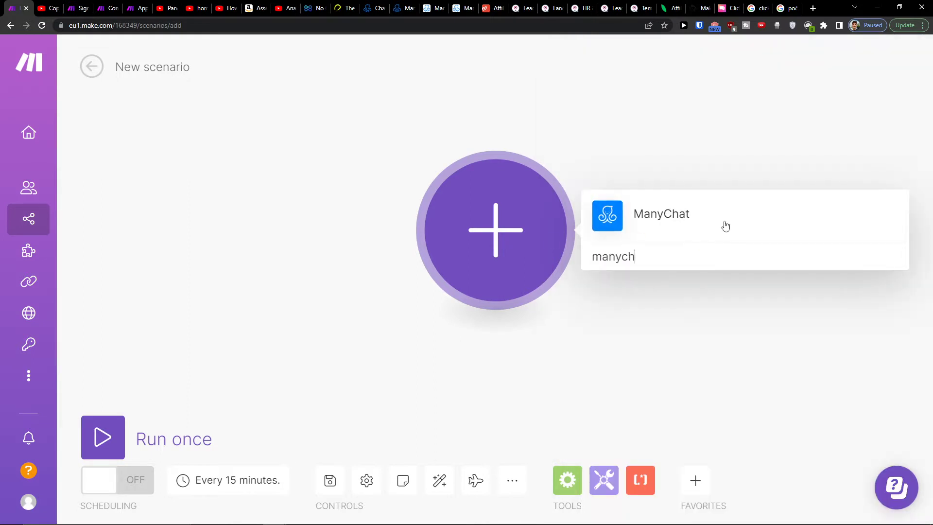
click(661, 214)
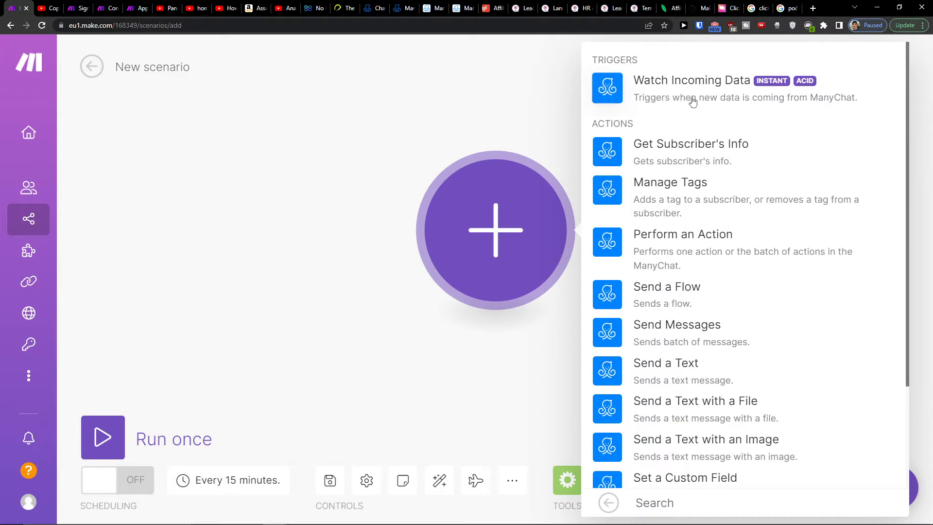
- Choose Watch Incoming Data as the ManyChat trigger and browse Shopify's actions for the next module
click(691, 80)
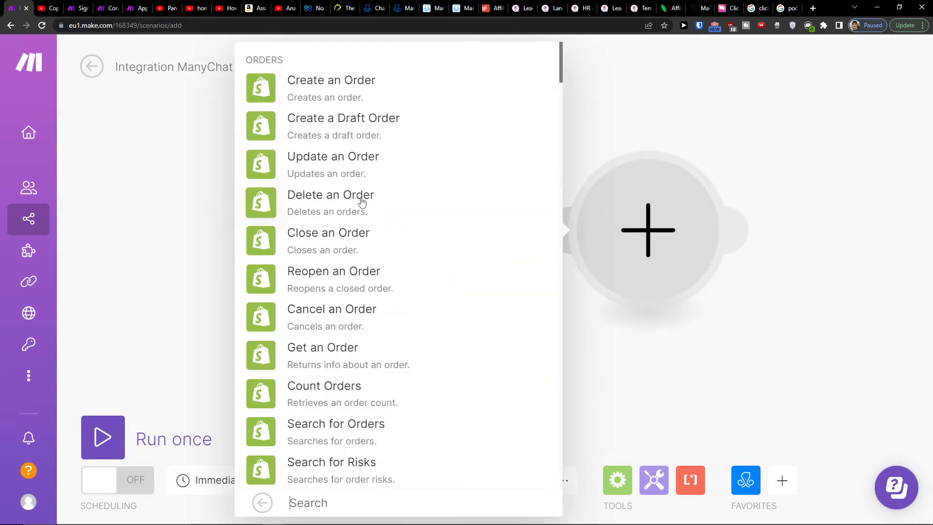
scroll(down, 3)
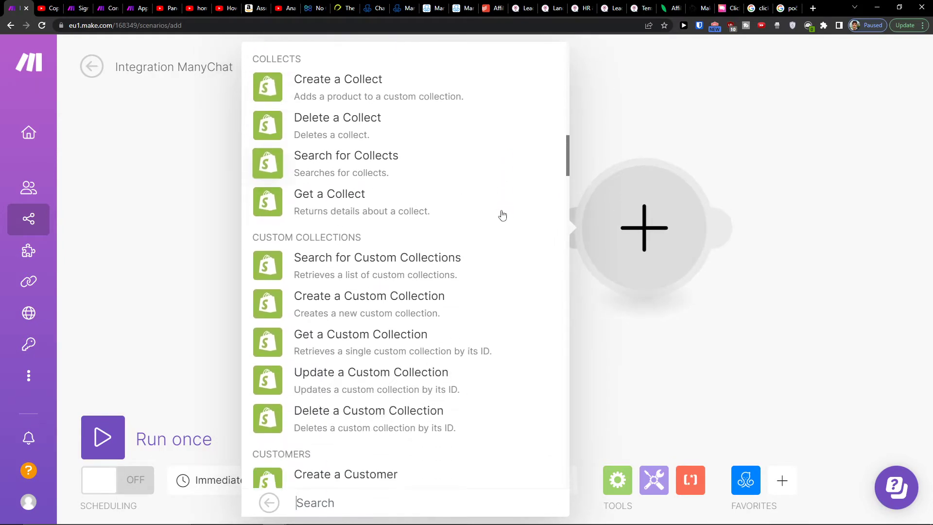
scroll(down, 3)
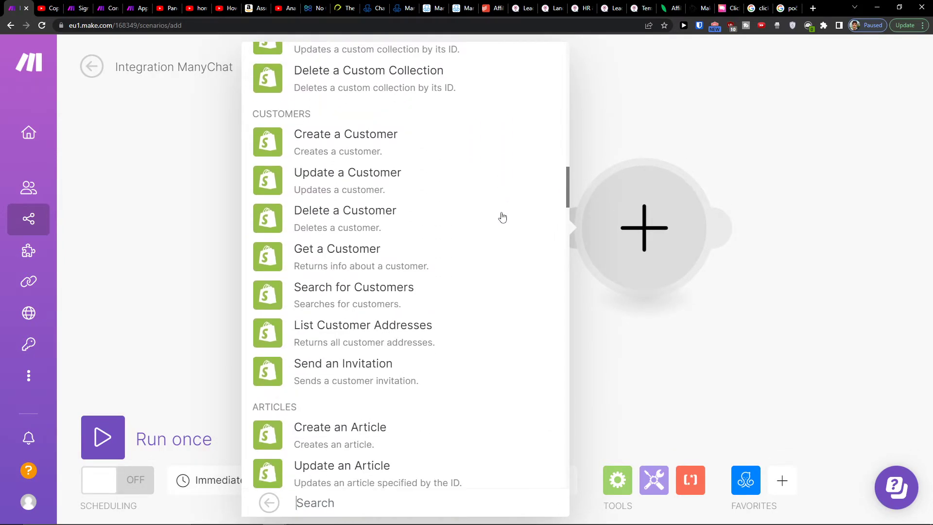
scroll(down, 3)
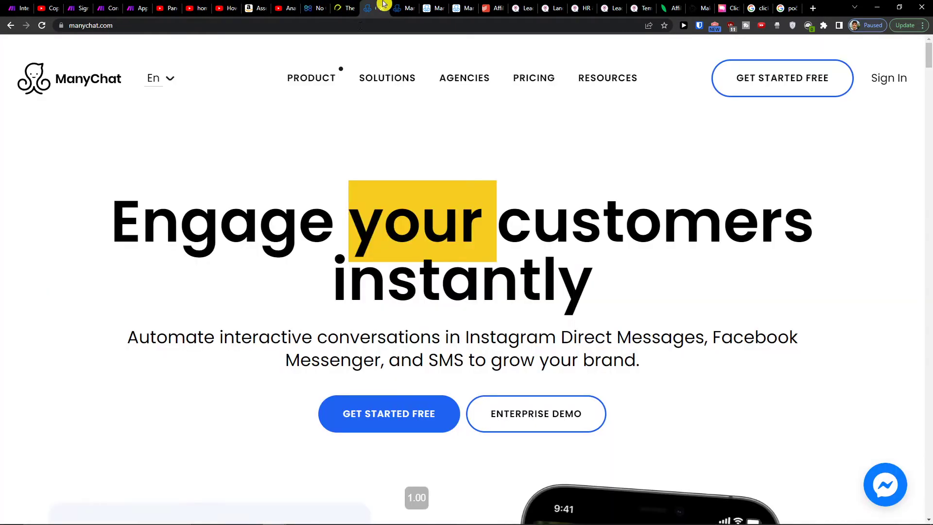
- From manychat.com's Solutions menu and footer, reach the ManyChat Integrations page
click(388, 78)
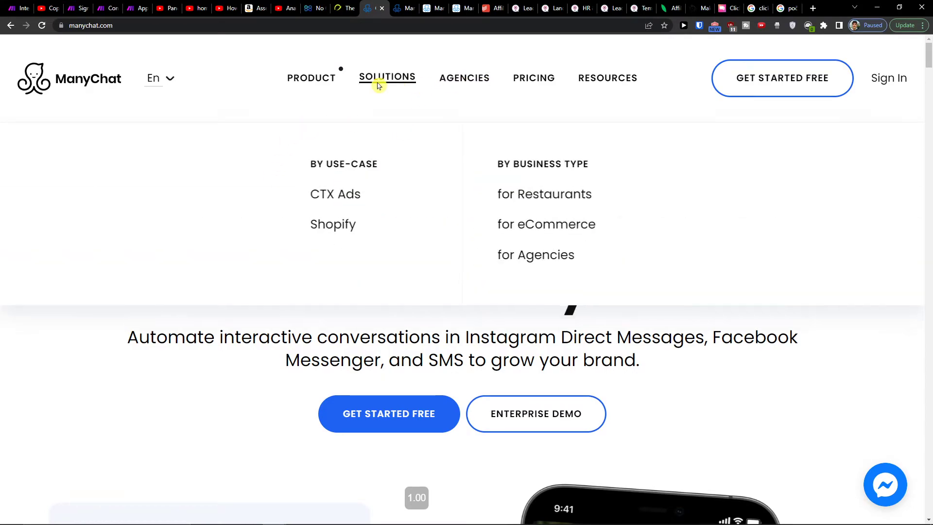
scroll(down, 3)
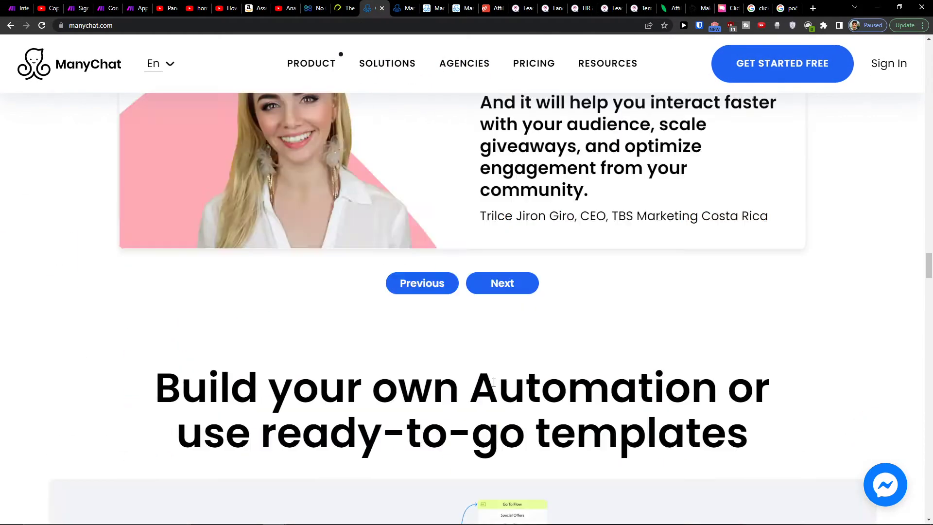
scroll(down, 3)
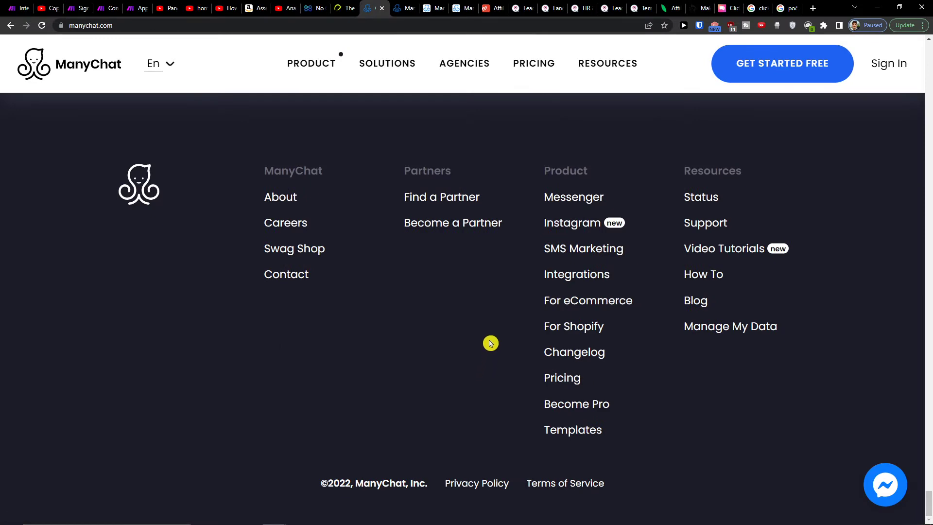
click(575, 274)
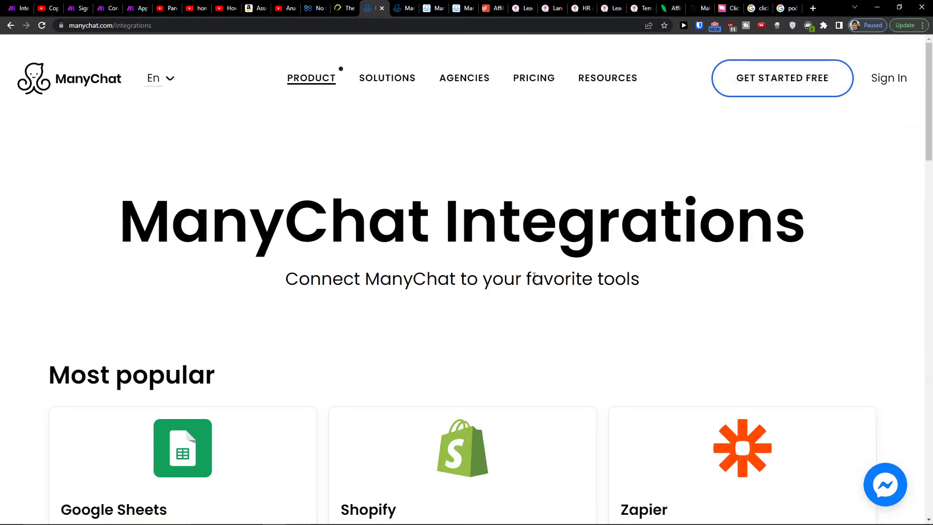
- Scroll the Integrations page down to the Shopify card among the popular integrations
scroll(down, 3)
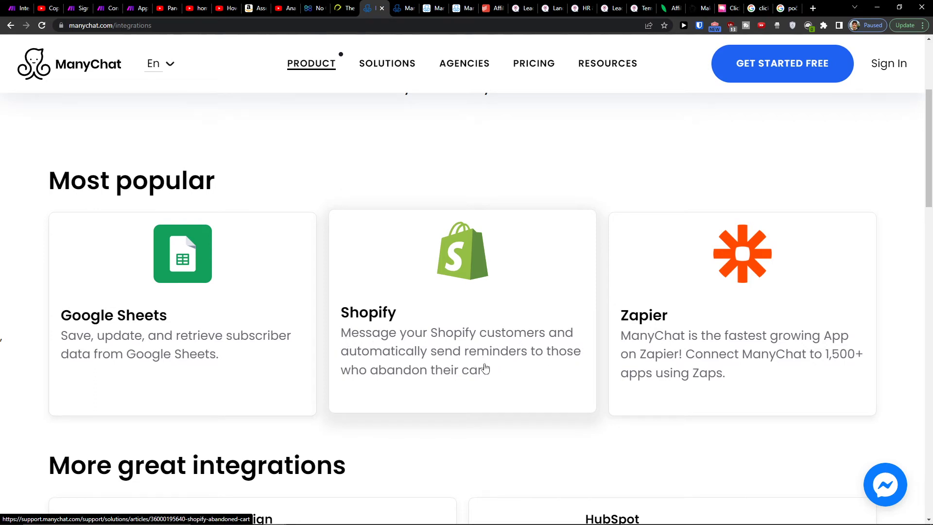
scroll(down, 3)
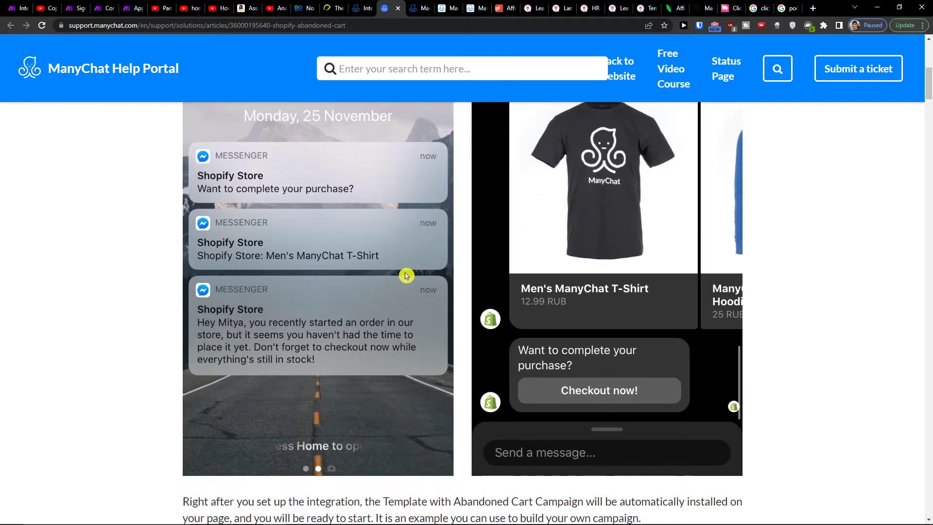
- Read down through the Shopify Abandoned Cart help article
scroll(down, 3)
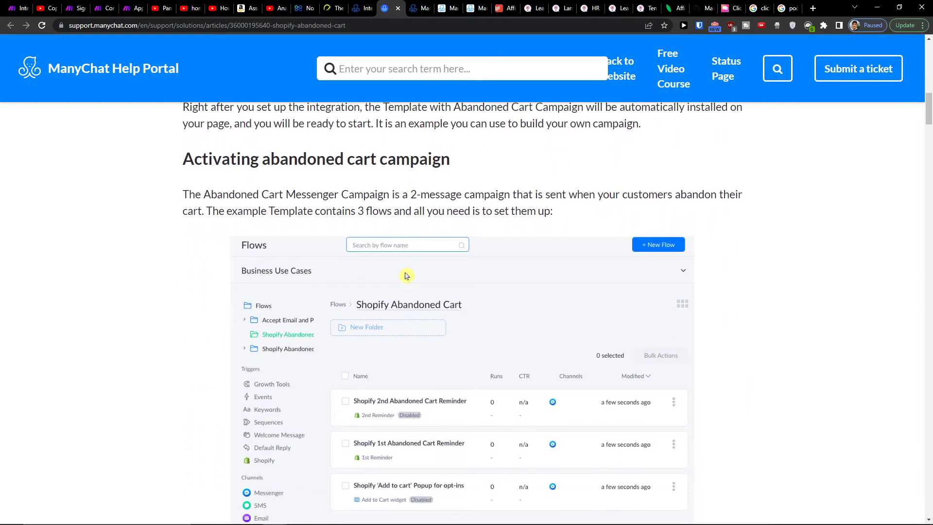
scroll(down, 3)
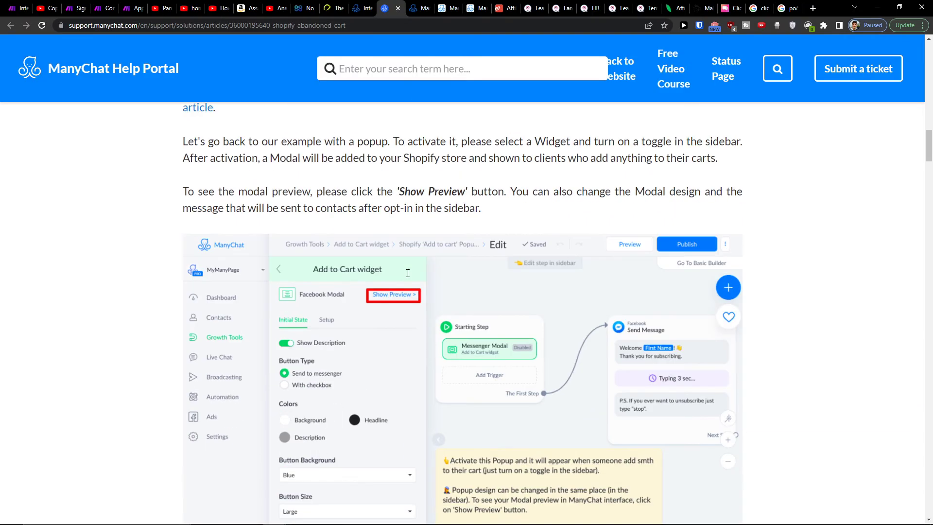
scroll(down, 3)
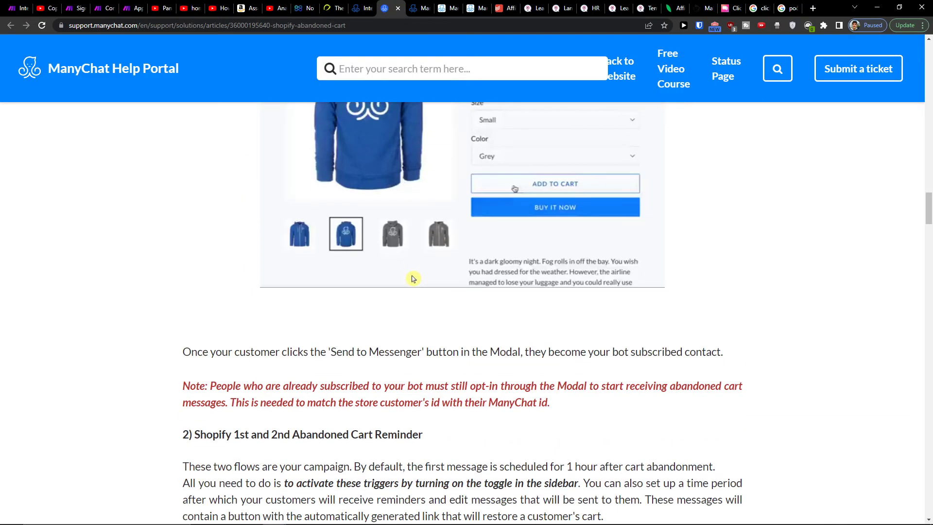
scroll(down, 3)
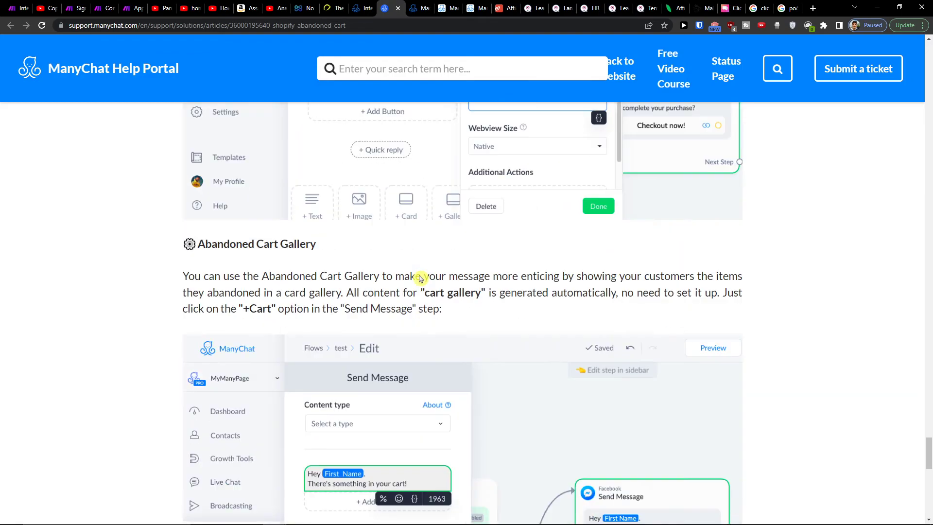
scroll(down, 3)
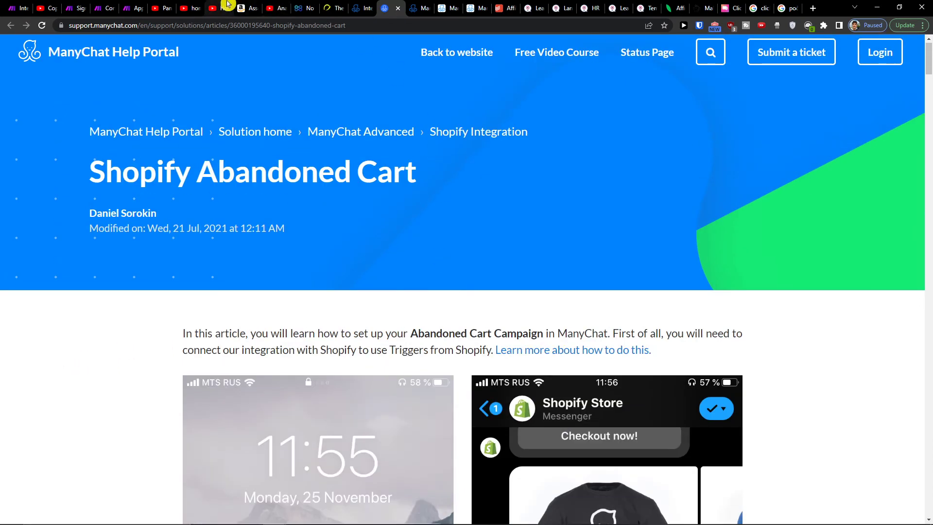
- Switch to the YouTube tab and enter "shopify" in its search box
click(225, 8)
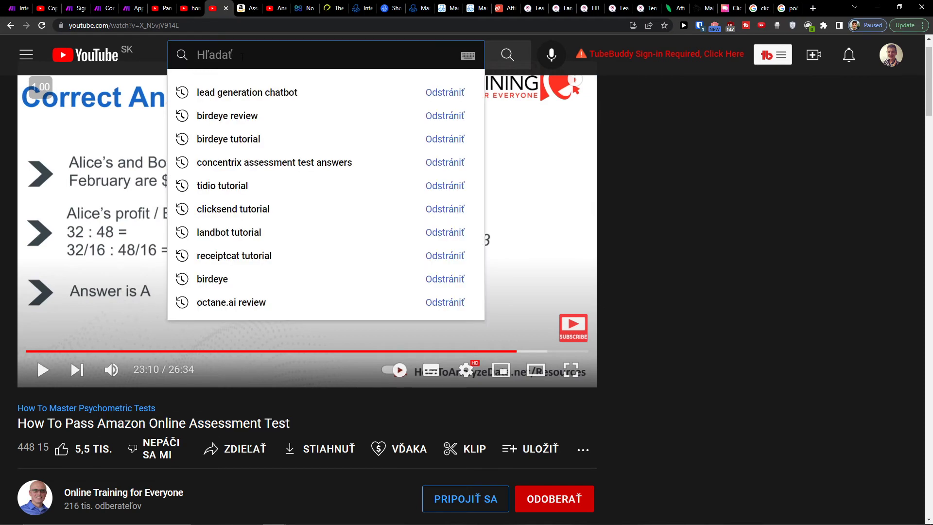
text(shopify)
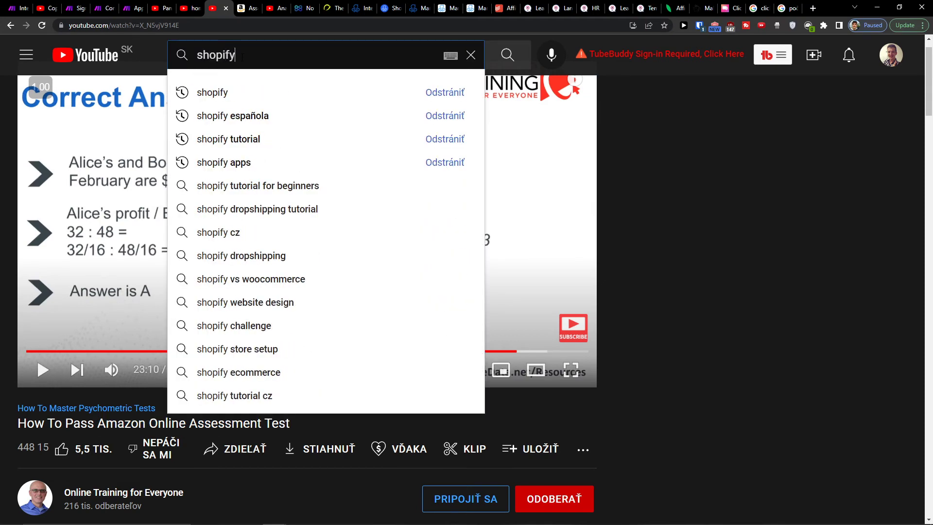